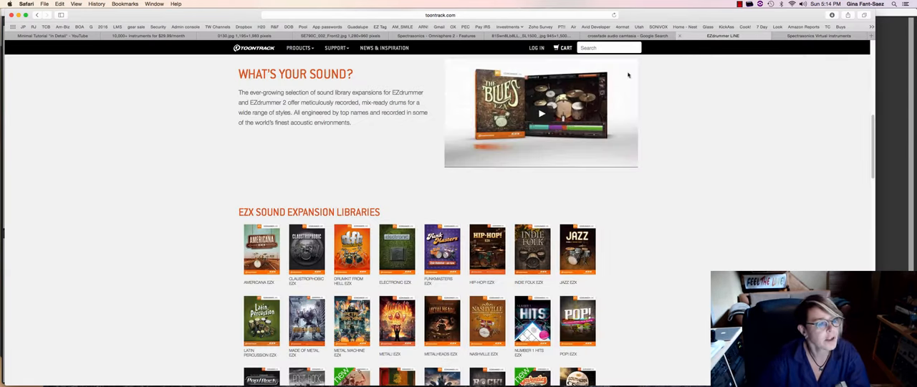
Scroll through the session tracks and select the Click track.
scroll(up, 3)
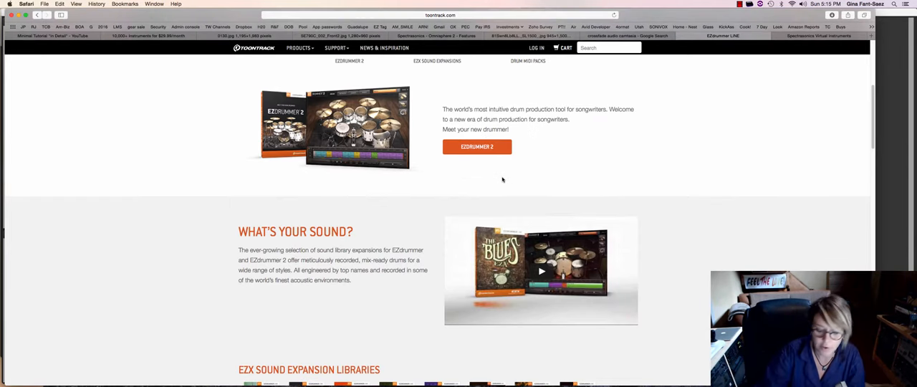
scroll(down, 3)
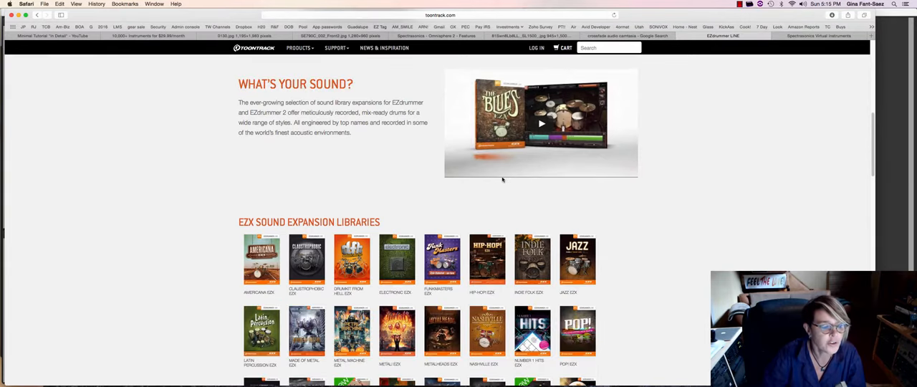
scroll(down, 3)
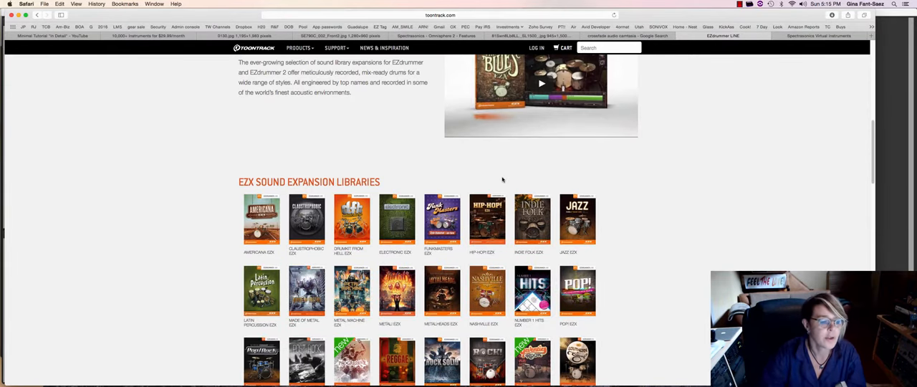
scroll(down, 3)
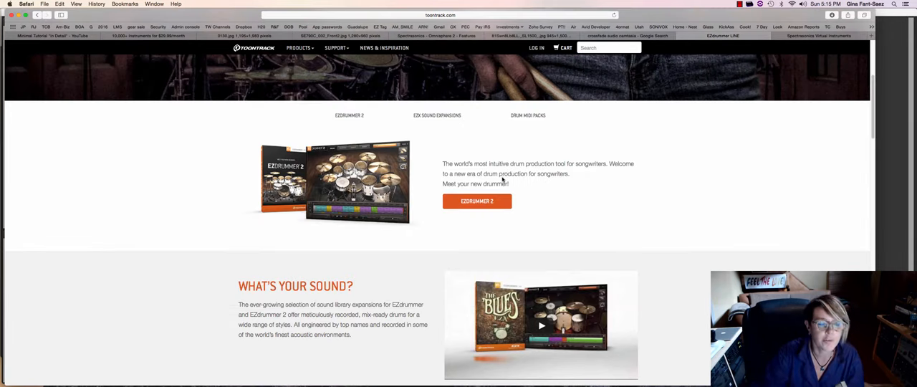
click(818, 36)
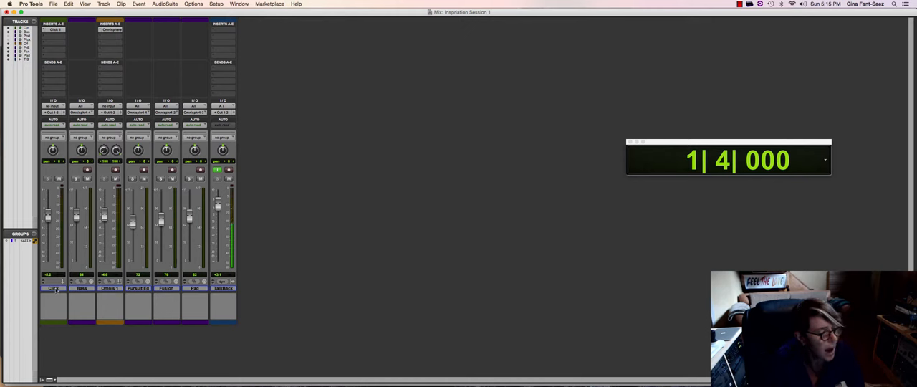
click(53, 290)
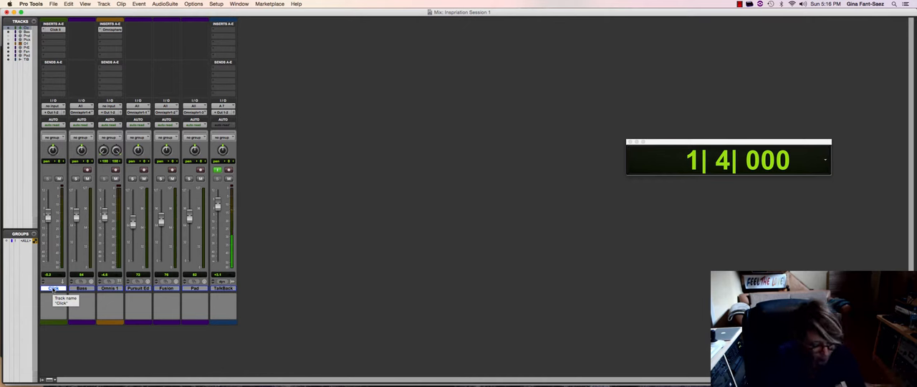
Create a new stereo instrument track below the Click track.
click(123, 6)
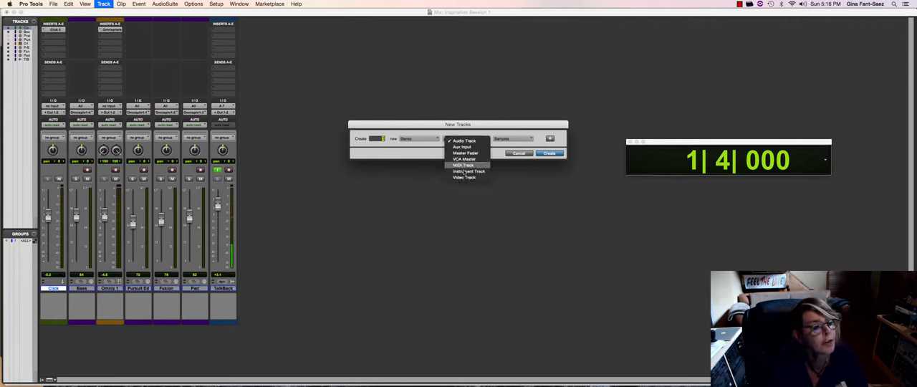
click(465, 171)
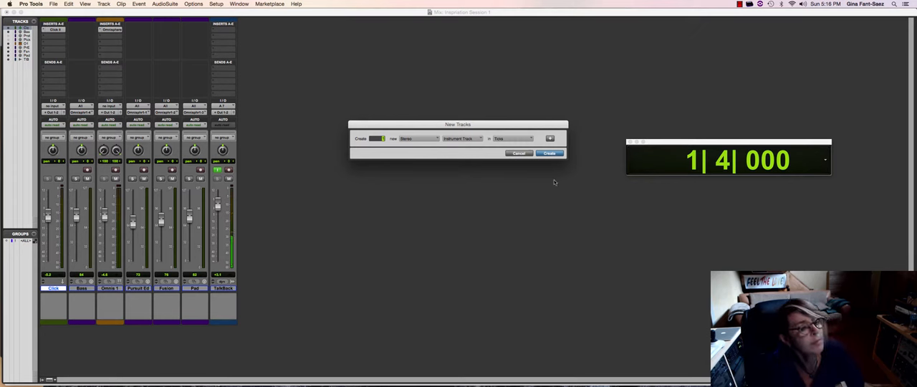
click(548, 153)
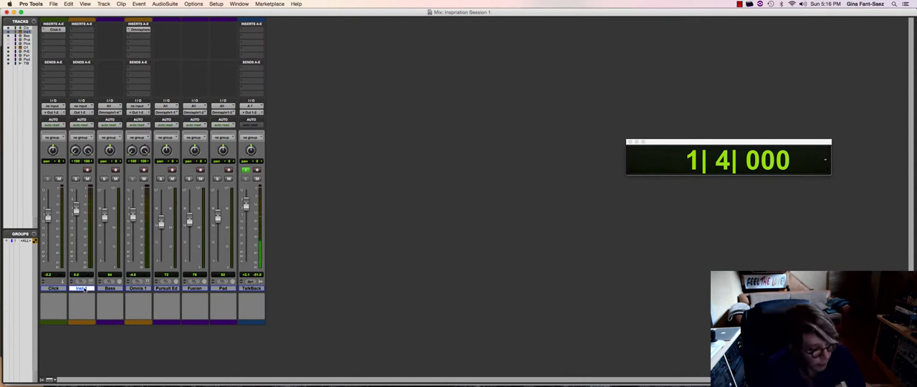
Rename the Inst 1 track to 'Ez Drums', keeping its output on Out 1-2.
double_click(81, 290)
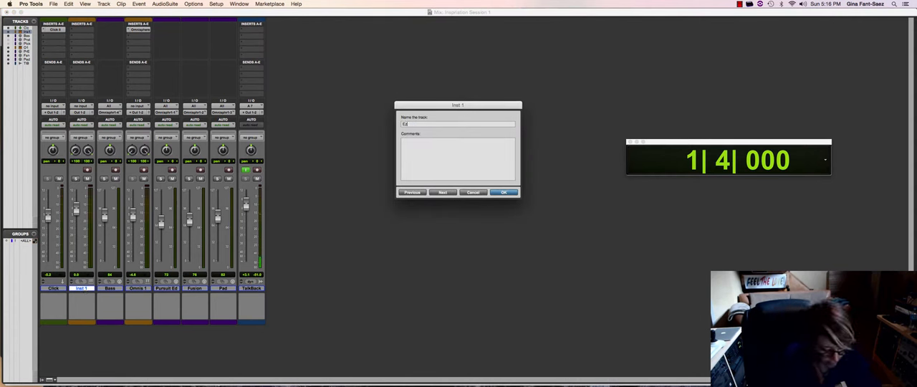
click(503, 192)
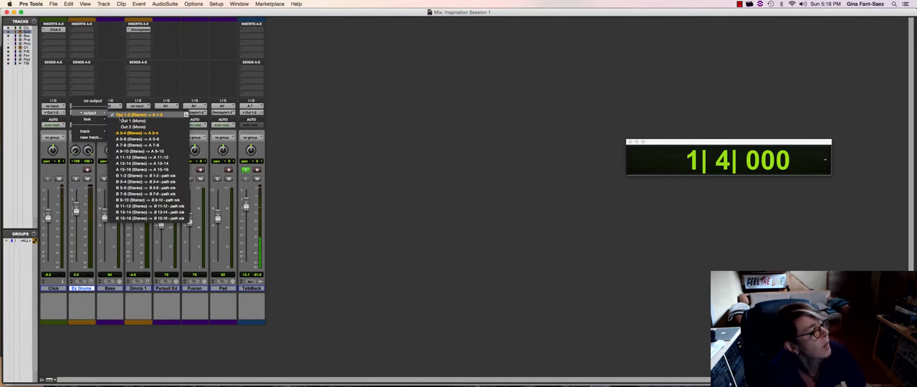
click(139, 115)
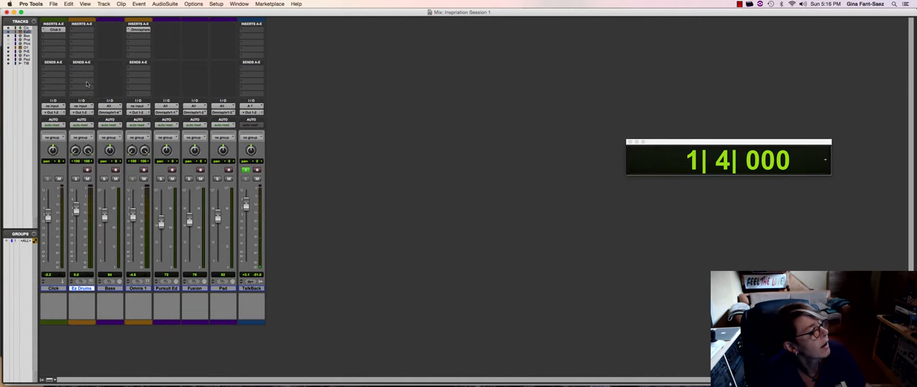
Insert EZdrummer 2 on Ez Drums and browse the Percussion library's shaker grooves.
click(79, 33)
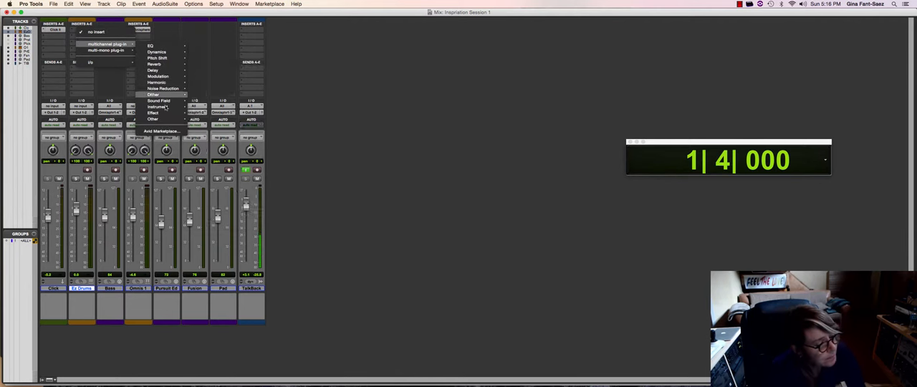
click(158, 106)
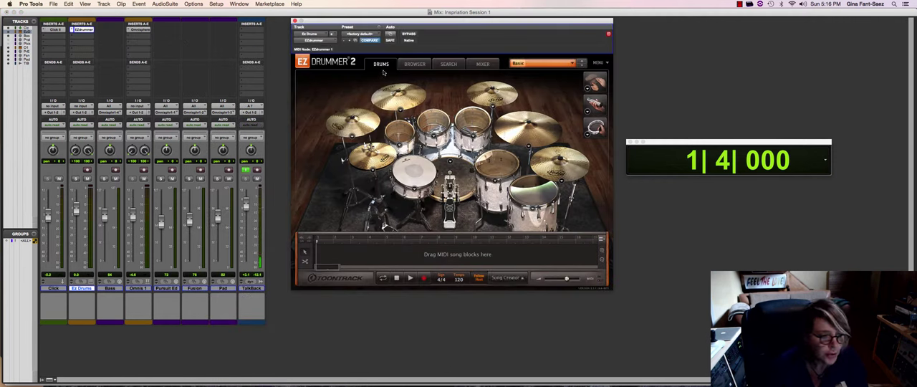
mouse_move(414, 64)
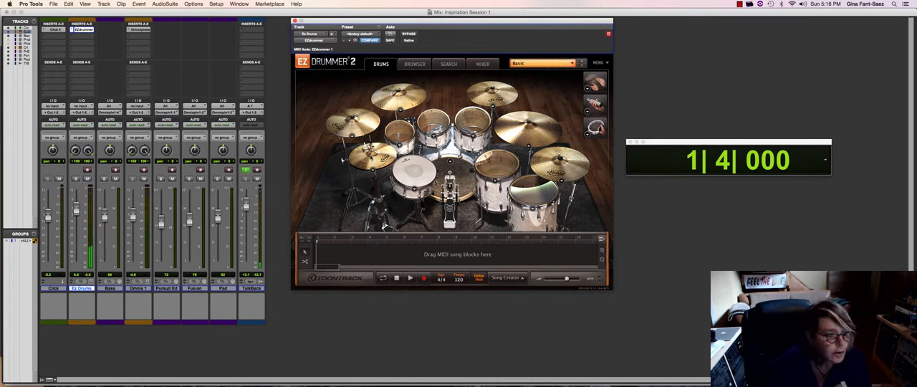
click(413, 63)
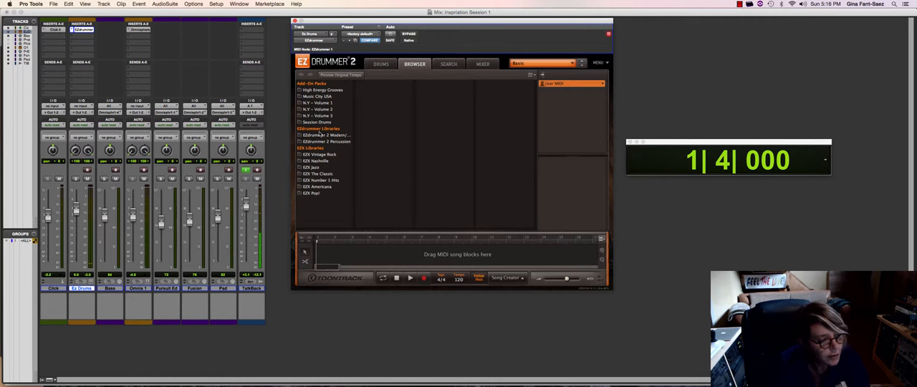
click(322, 135)
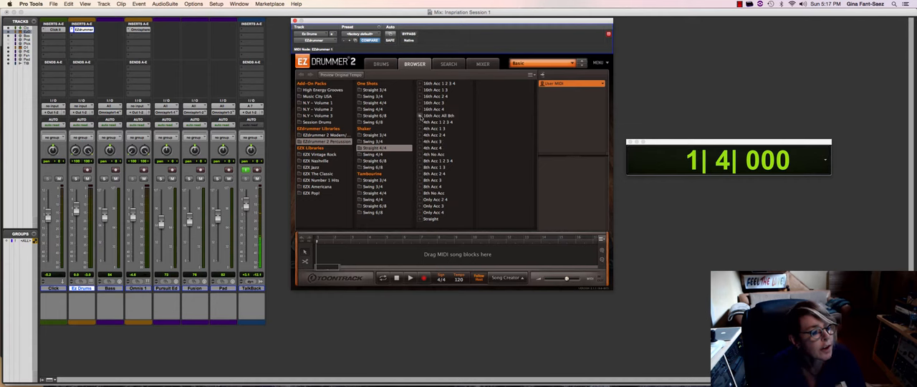
Pick a Straight 4/4 shaker groove for the song track.
click(439, 115)
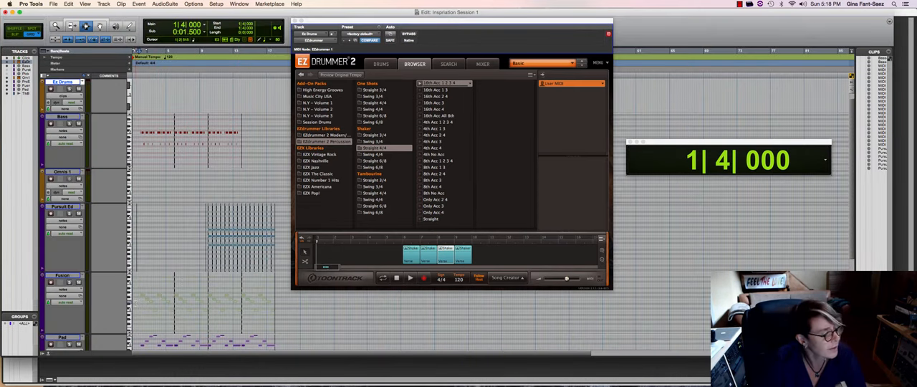
click(409, 278)
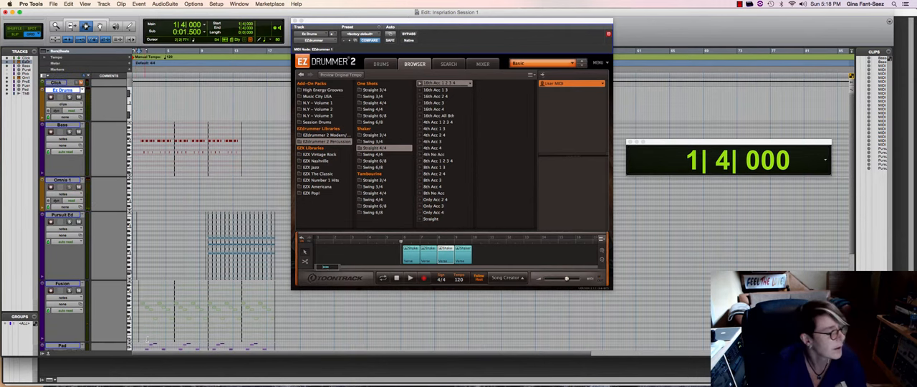
click(409, 278)
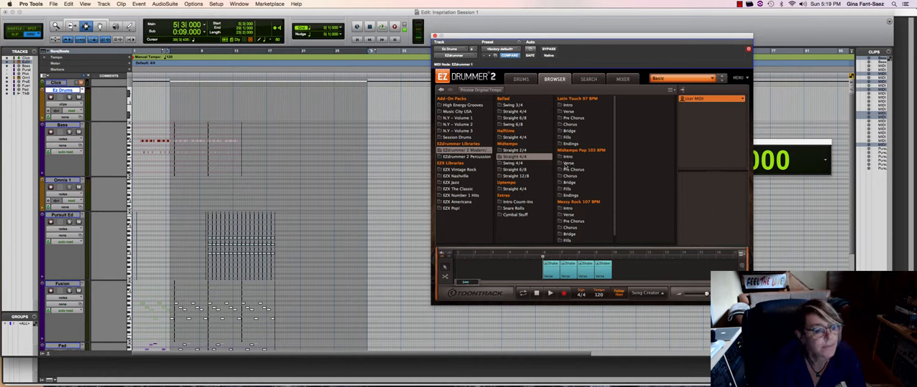
Browse the EZdrummer 2 Modern Midtempo Pop 103 BPM verse grooves.
click(568, 163)
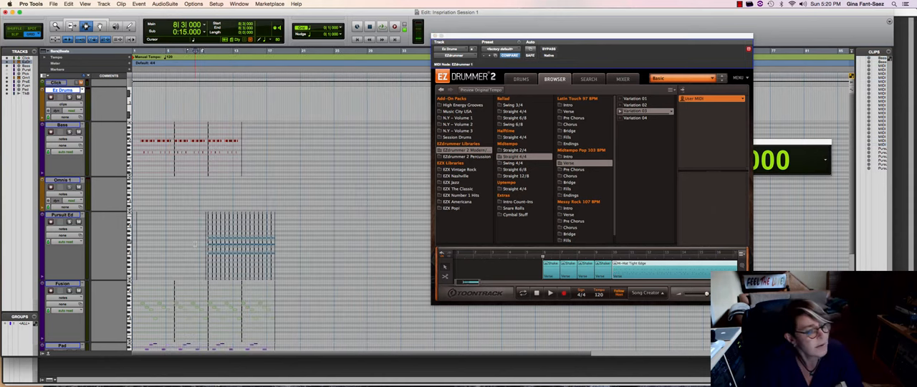
Edit the verse groove's play style, setting the hi-hat to Opening HH.
click(549, 292)
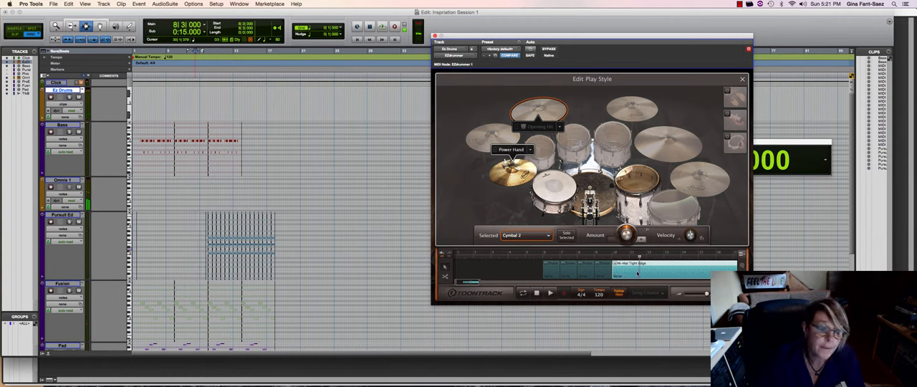
click(555, 197)
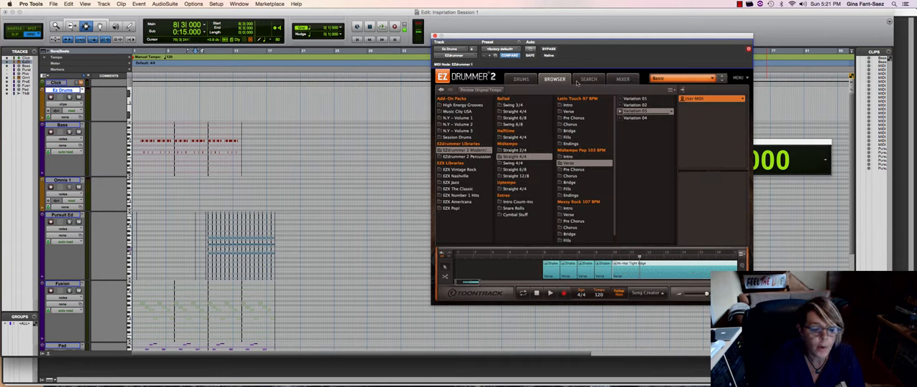
Switch EZdrummer 2 to the DRUMS tab to display the drum kit.
click(519, 79)
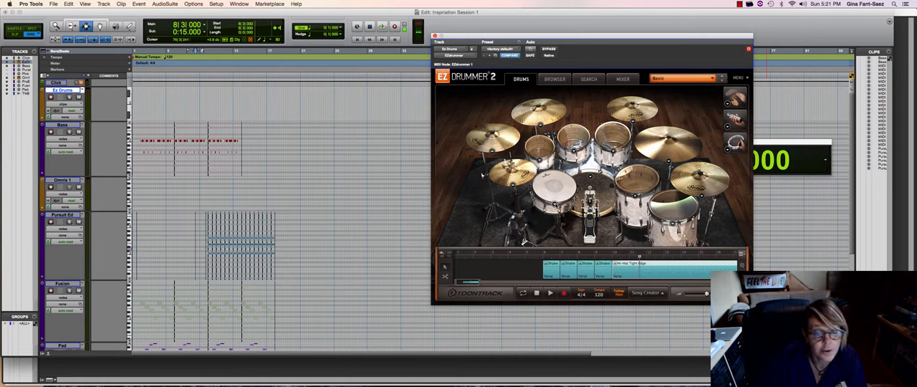
click(551, 186)
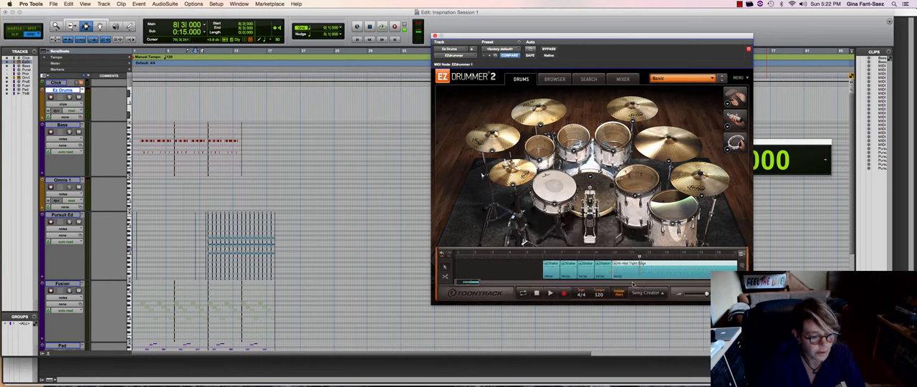
Reopen Edit Play Style for the verse block and adjust a drum's play style.
click(549, 293)
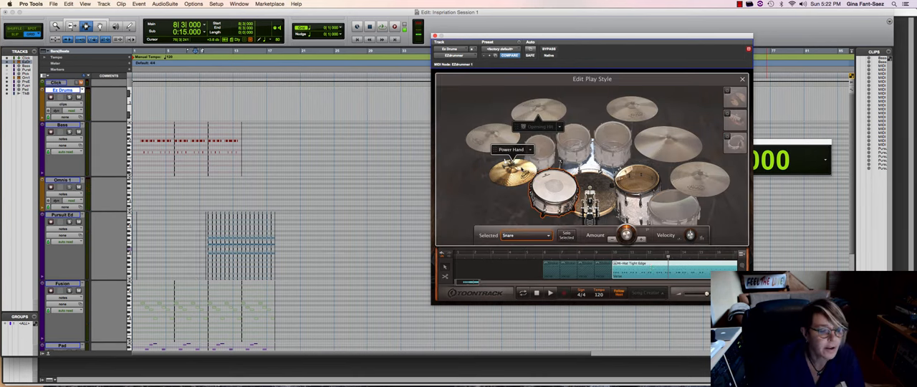
click(507, 171)
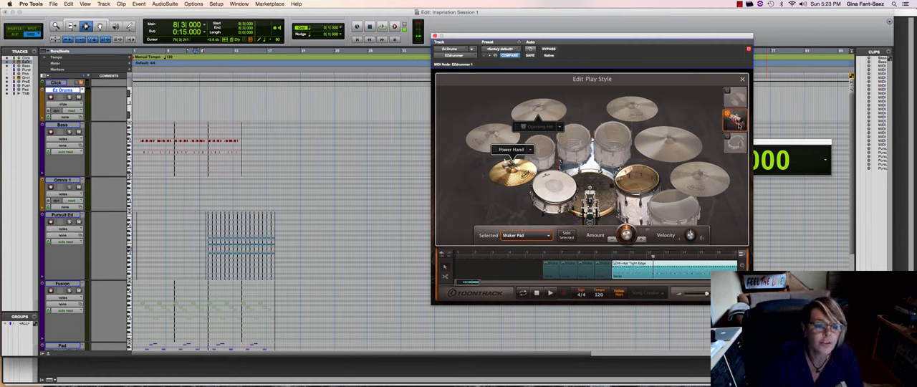
Select the verse block again, then close the EZdrummer 2 plug-in window.
click(549, 293)
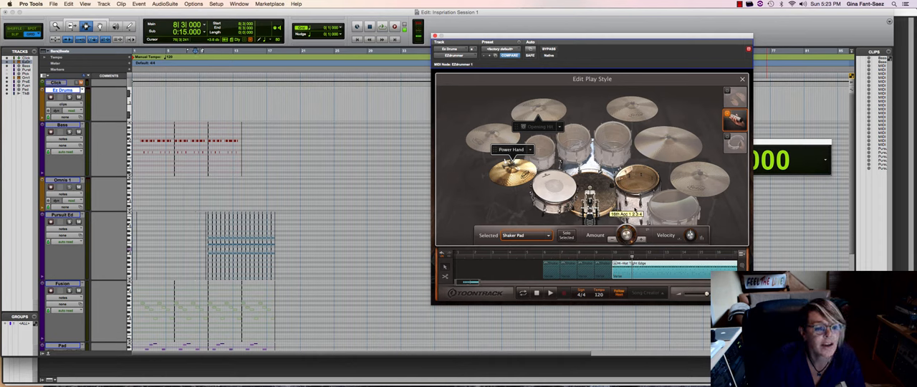
click(549, 292)
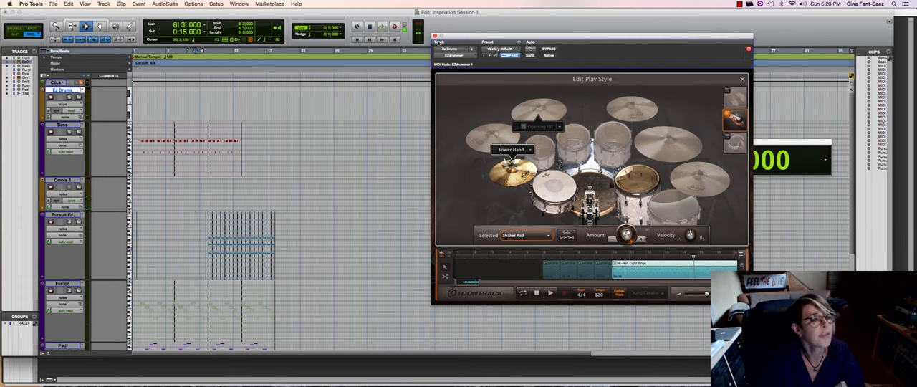
click(741, 79)
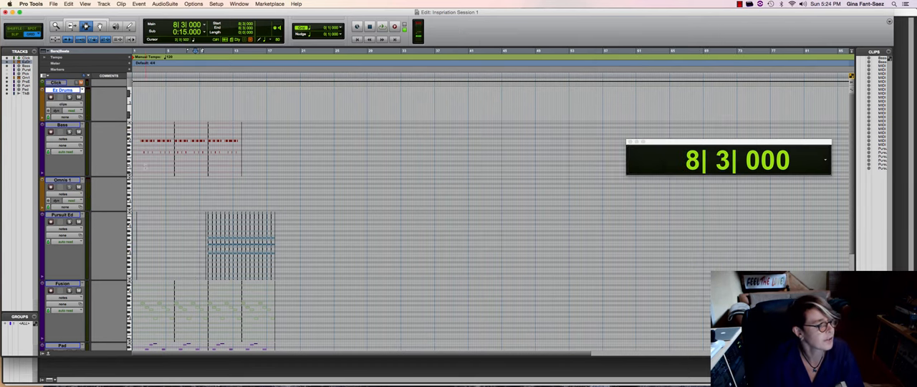